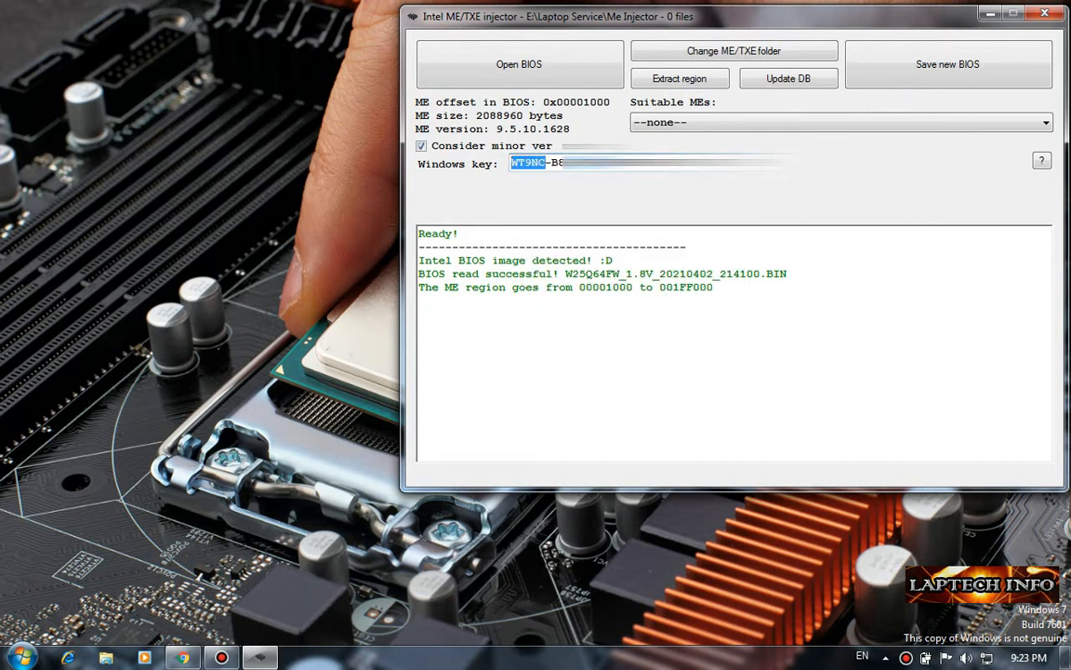
Launch Hex Workshop Hex Editor (64 bit) from the Start menu
{"action": "left_click", "coordinate": [16, 656]}
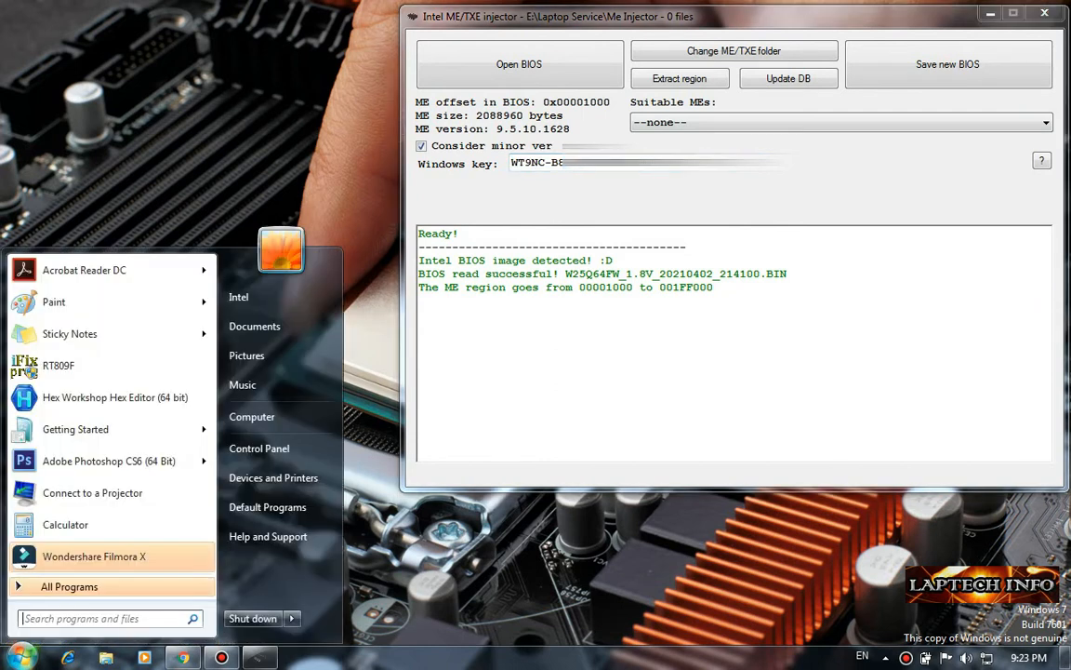
{"action": "mouse_move", "coordinate": [111, 397]}
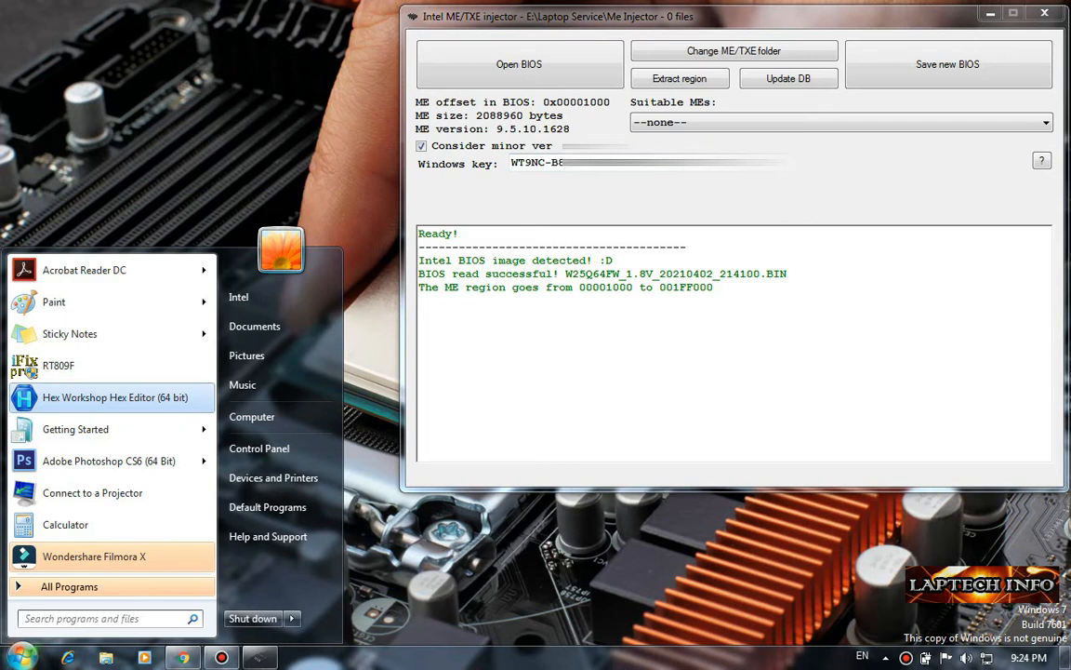
{"action": "left_click", "coordinate": [113, 397]}
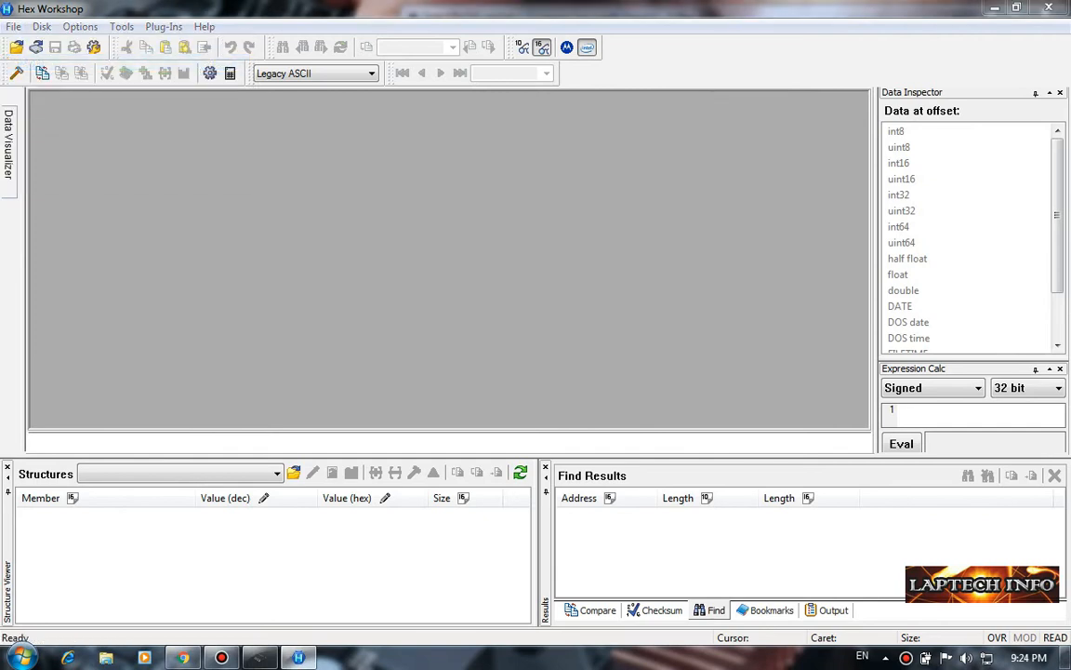
Open W25Q64FW_1.8V_20210402_214100.BIN and begin a text search for WT9NC
{"action": "left_click", "coordinate": [13, 26]}
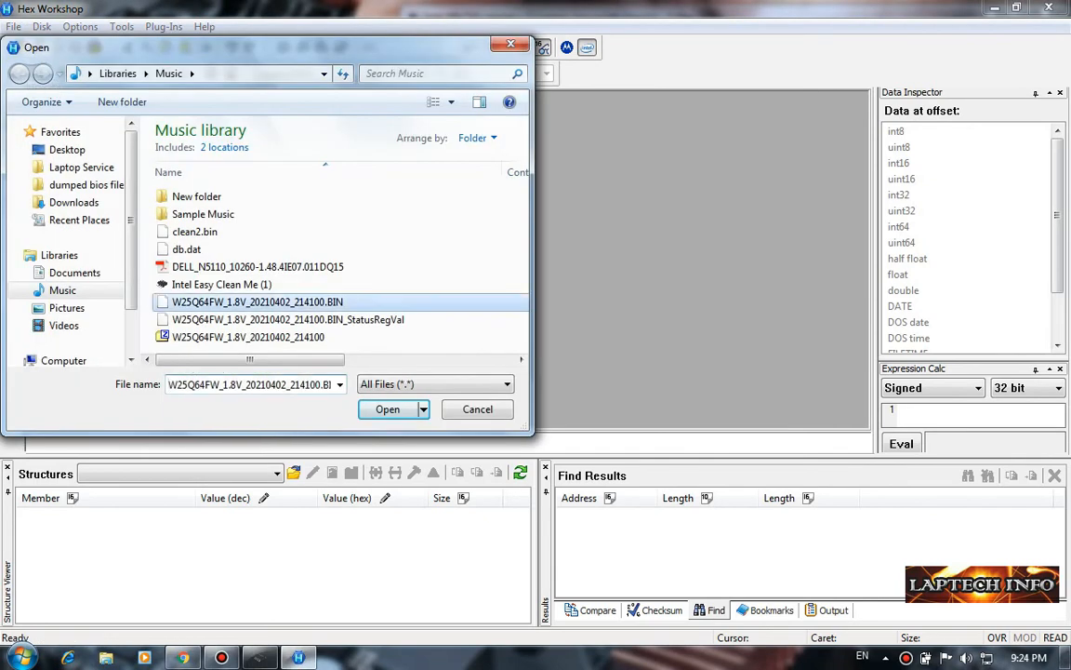
{"action": "left_click", "coordinate": [388, 409]}
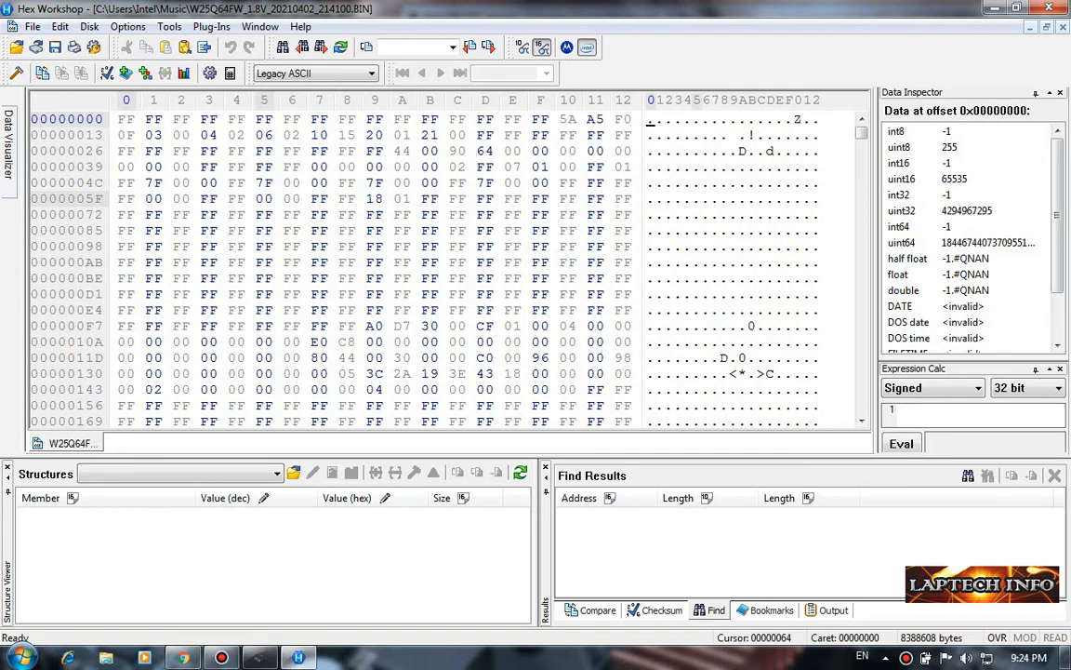
{"action": "left_click", "coordinate": [708, 610]}
{"action": "type", "text": "WT9NC"}
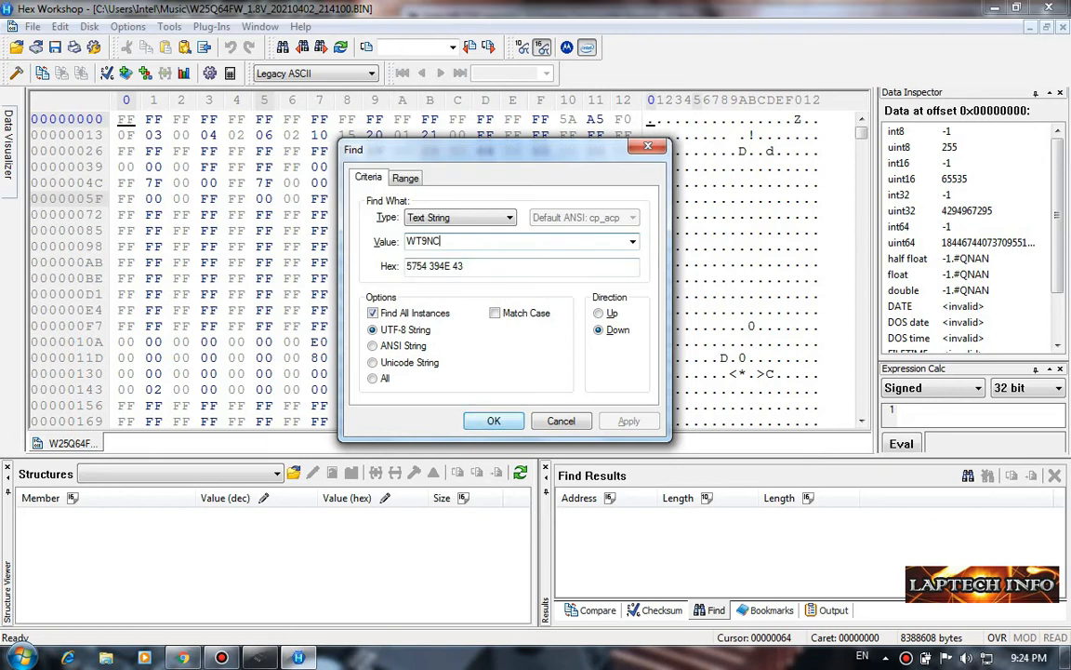
Run the WT9NC search, locating the key at offset 00245014
{"action": "left_click", "coordinate": [494, 421]}
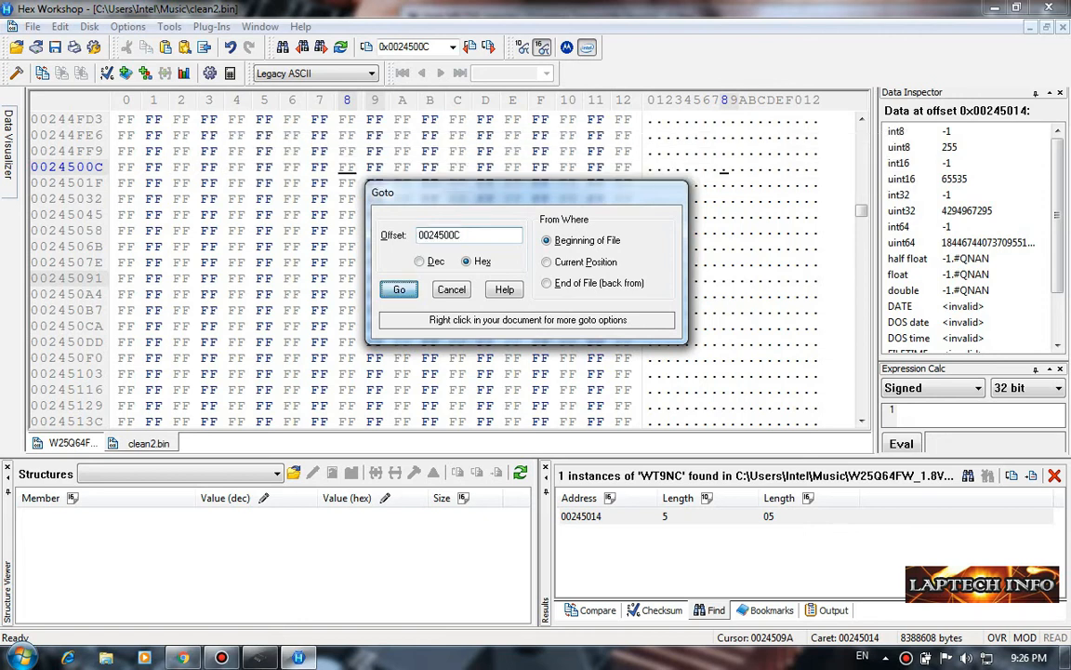
Go to offset 0024500C in clean2.bin and select the key bytes at 00245014
{"action": "left_click", "coordinate": [399, 289]}
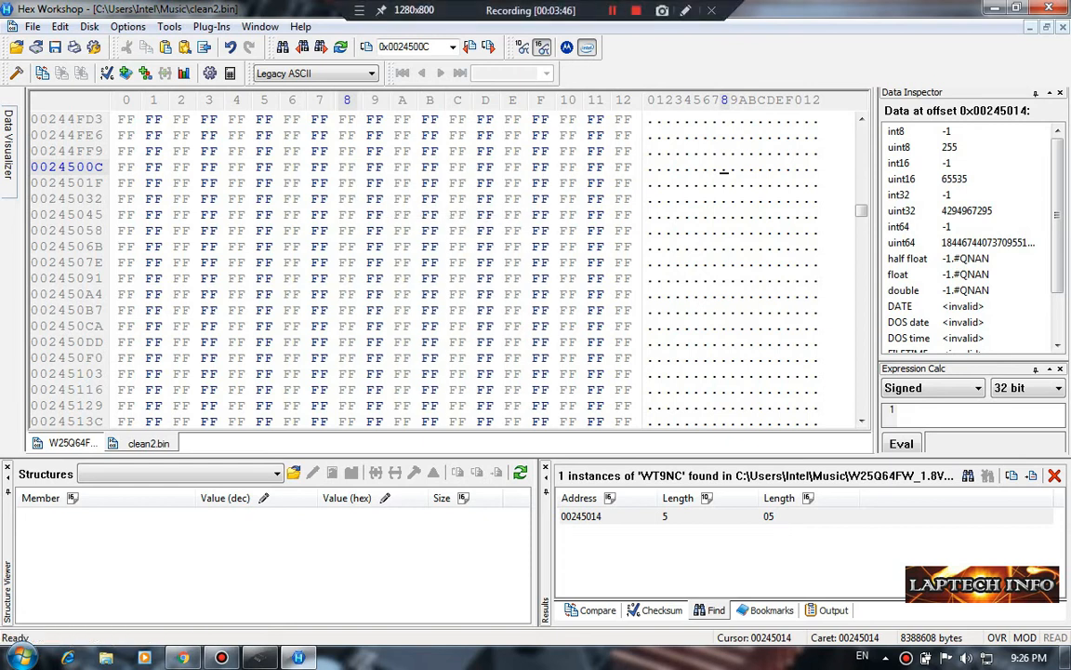
{"action": "left_click", "coordinate": [65, 442]}
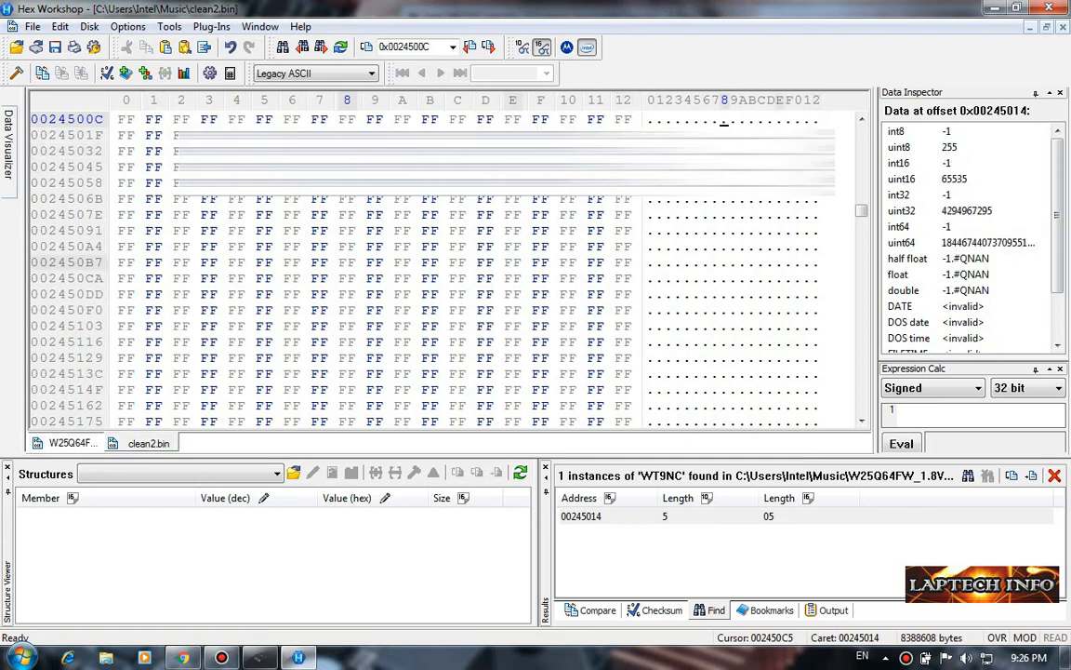
{"action": "scroll", "scroll_direction": "up", "scroll_amount": 3}
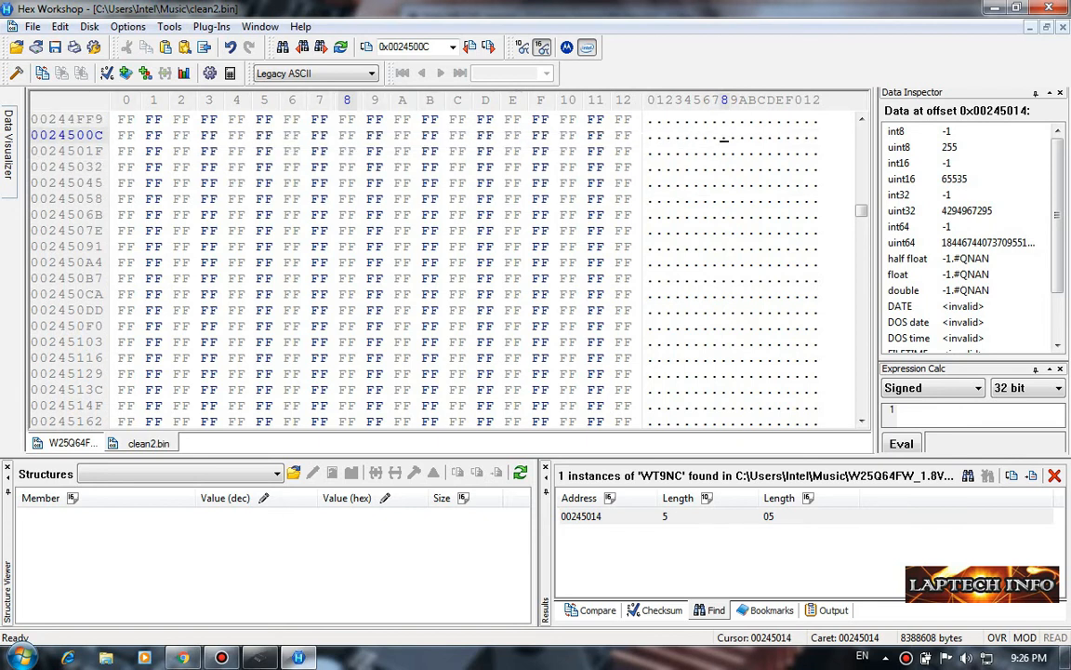
{"action": "left_click_drag", "start_coordinate": [341, 135], "coordinate": [633, 151]}
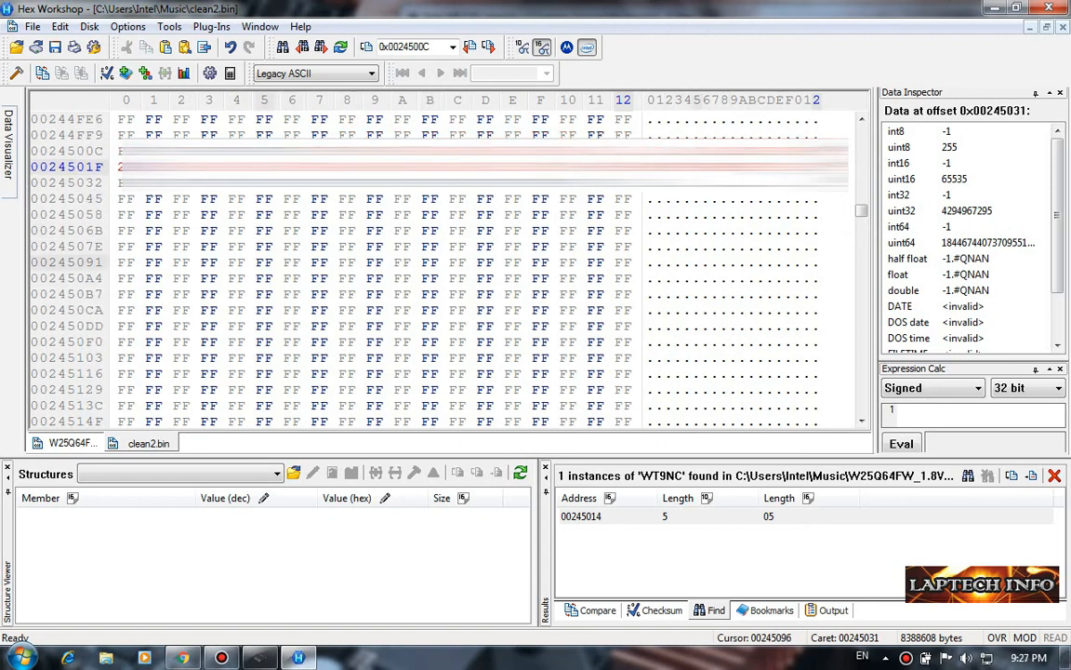
Save clean2.bin, accepting the clean2.BAK backup prompt
{"action": "left_click", "coordinate": [31, 25]}
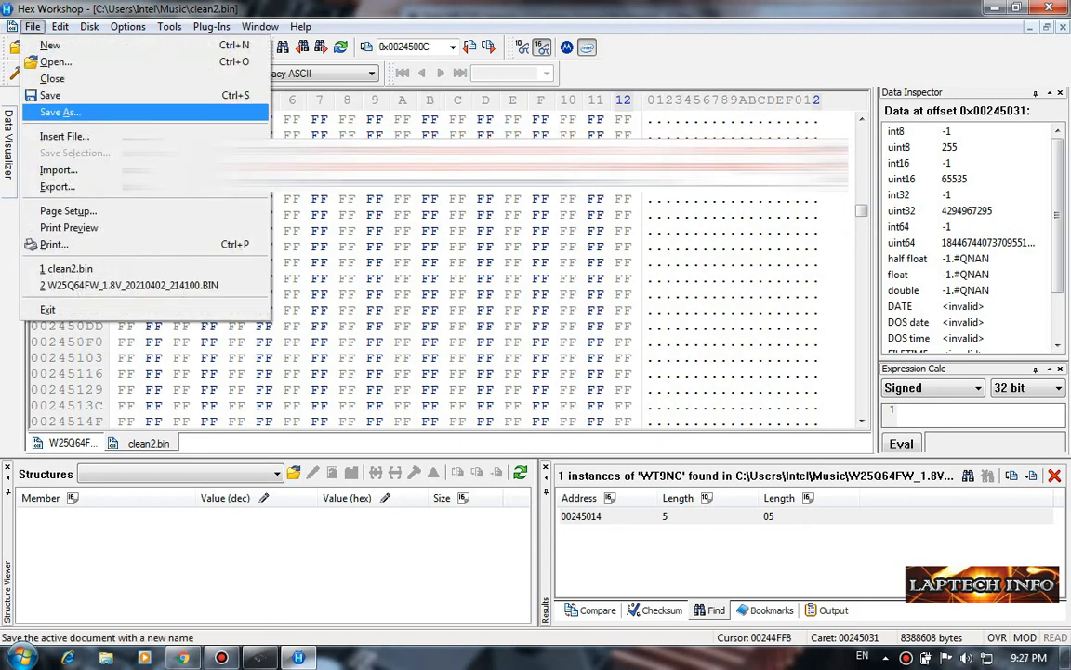
{"action": "left_click", "coordinate": [60, 112]}
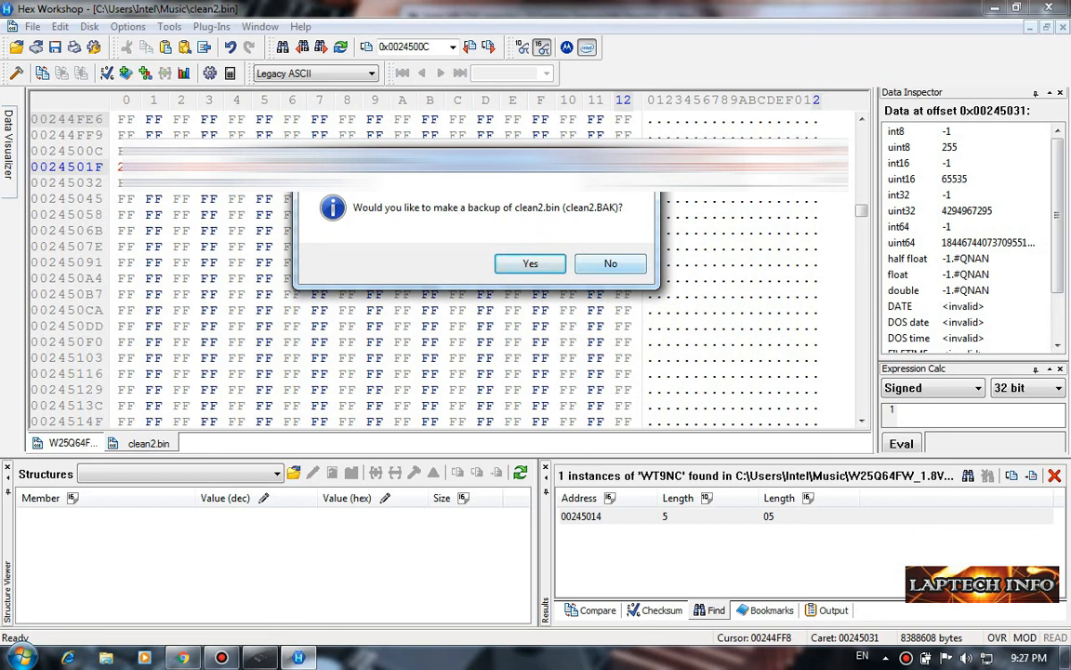
{"action": "left_click", "coordinate": [610, 263]}
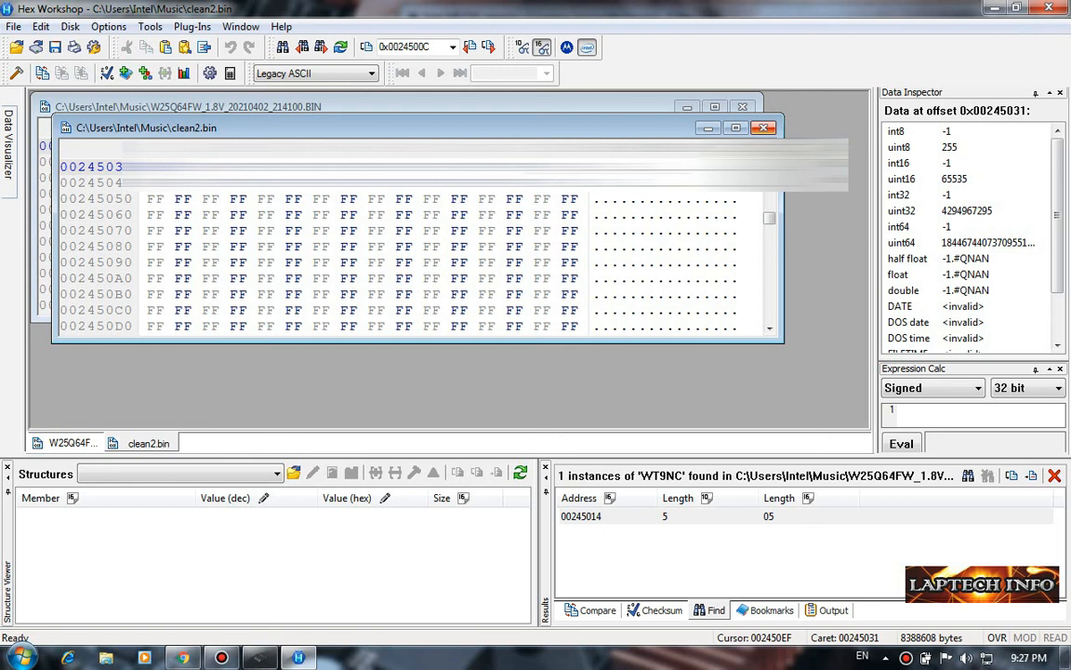
Close the clean2.bin and W25Q64FW dump windows
{"action": "left_click", "coordinate": [765, 128]}
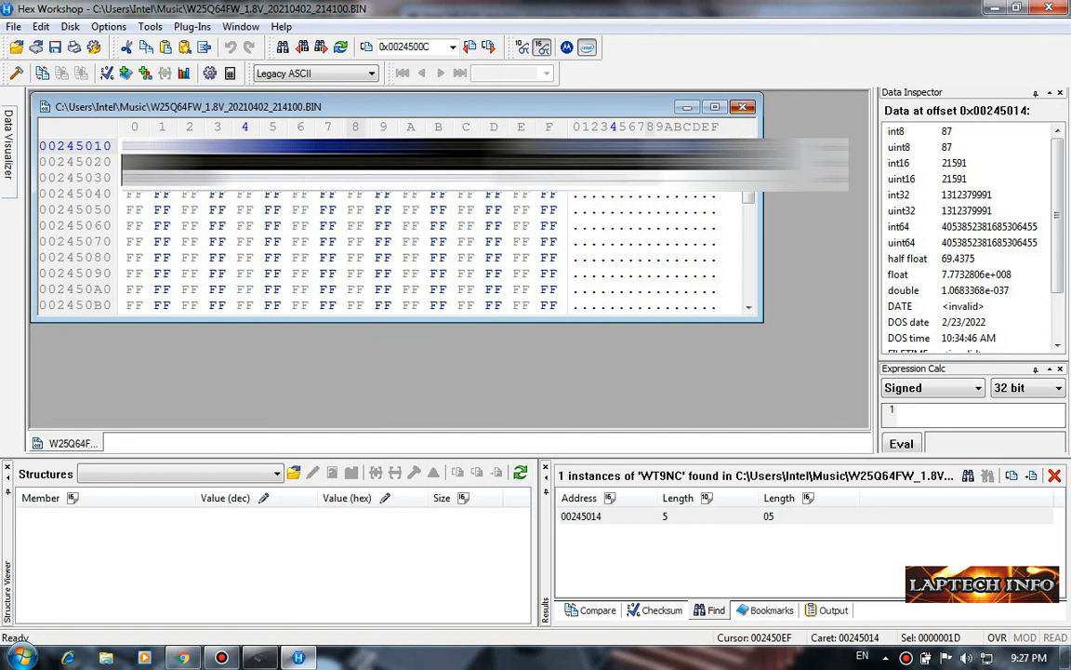
{"action": "left_click", "coordinate": [742, 106]}
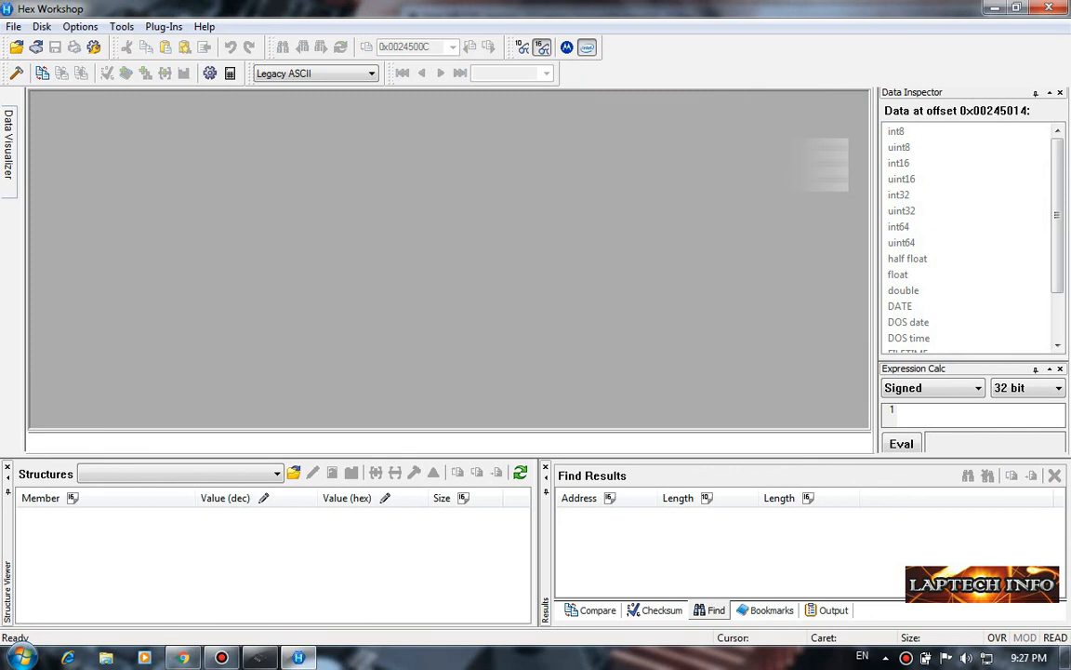